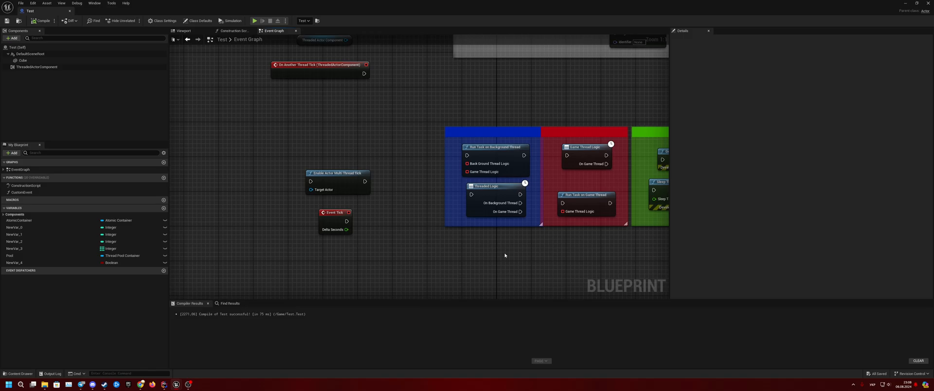
mouse_move(389, 229)
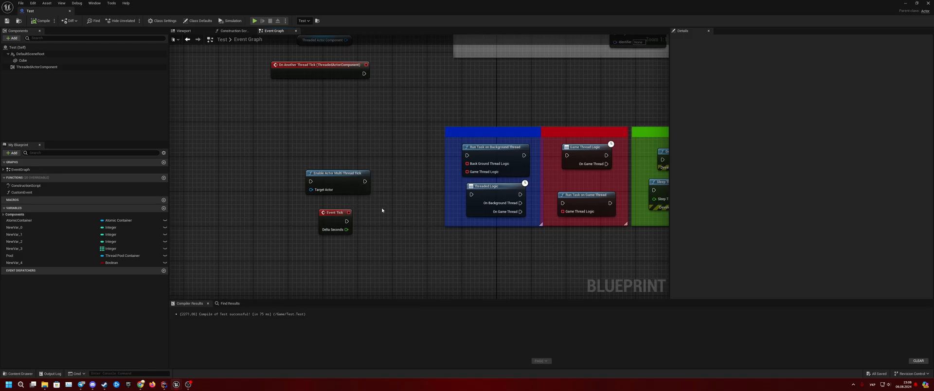
mouse_move(335, 221)
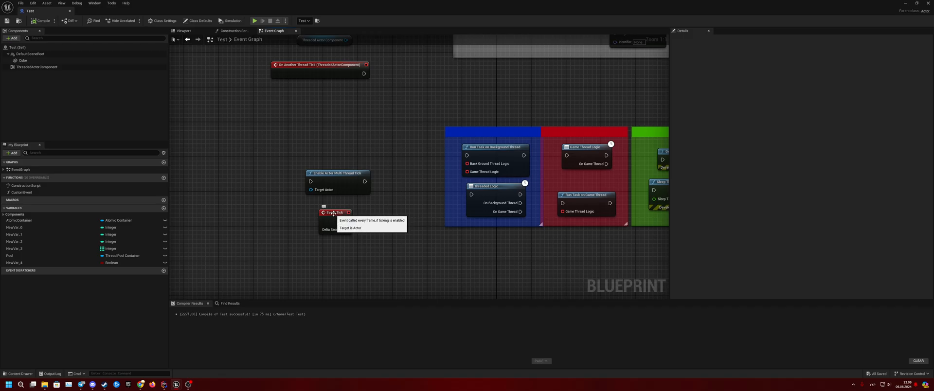
mouse_move(384, 221)
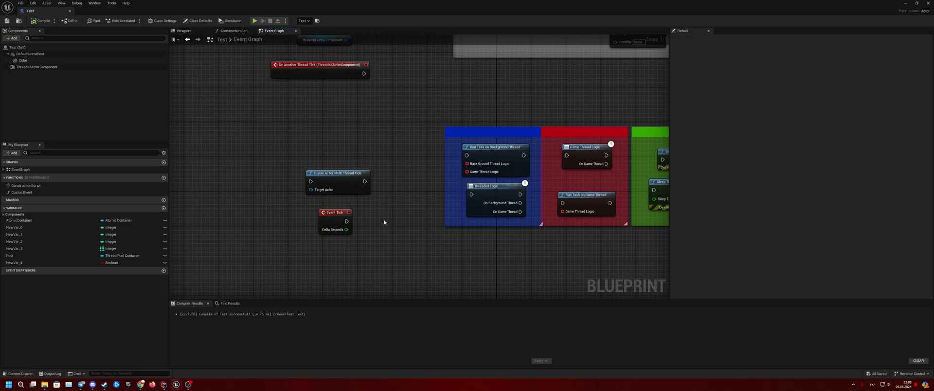
mouse_move(337, 219)
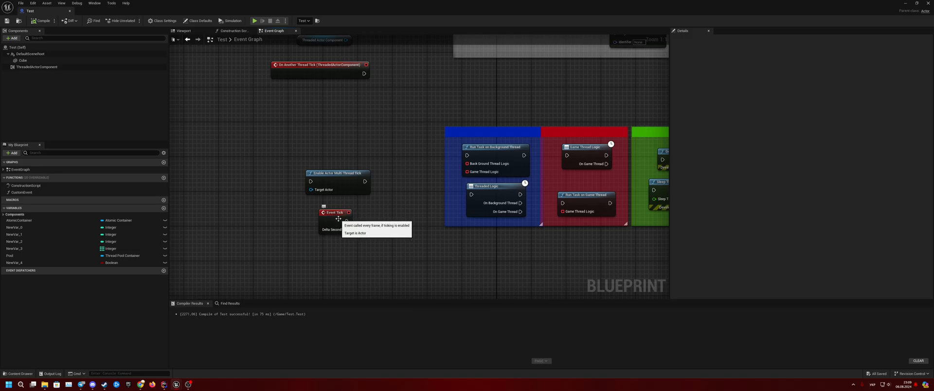
mouse_move(369, 224)
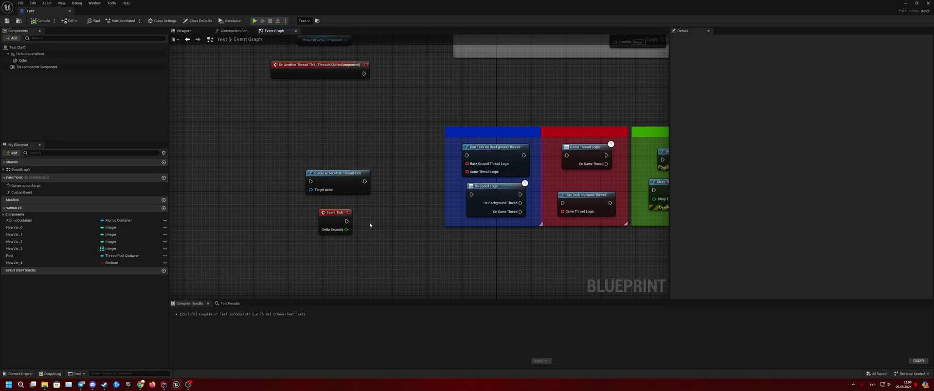
mouse_move(382, 244)
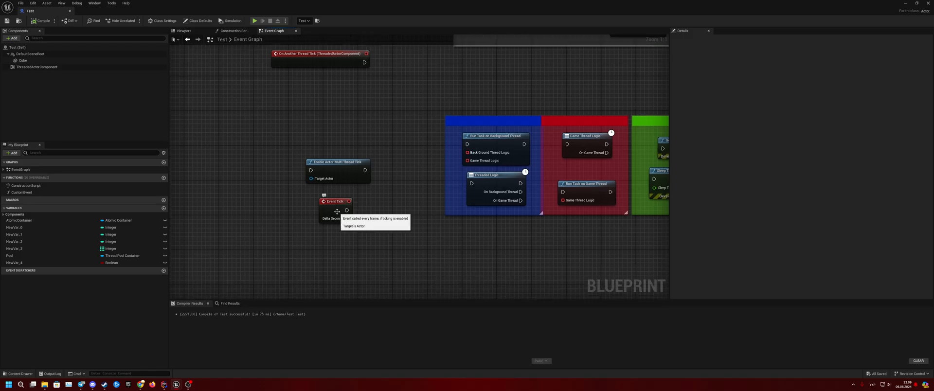
mouse_move(382, 234)
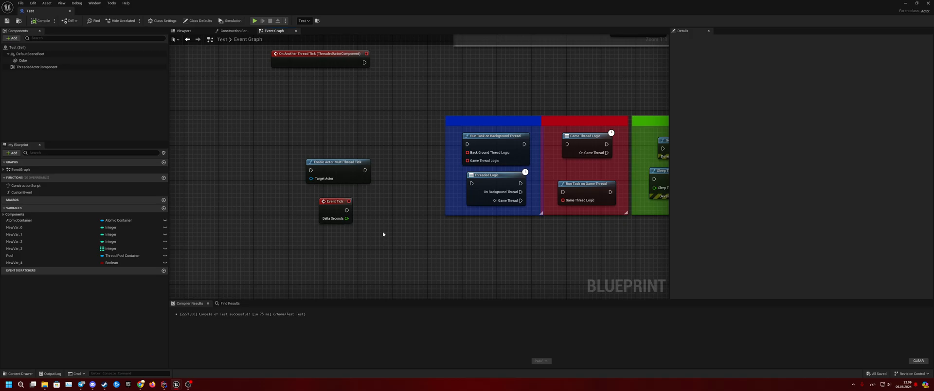
mouse_move(370, 242)
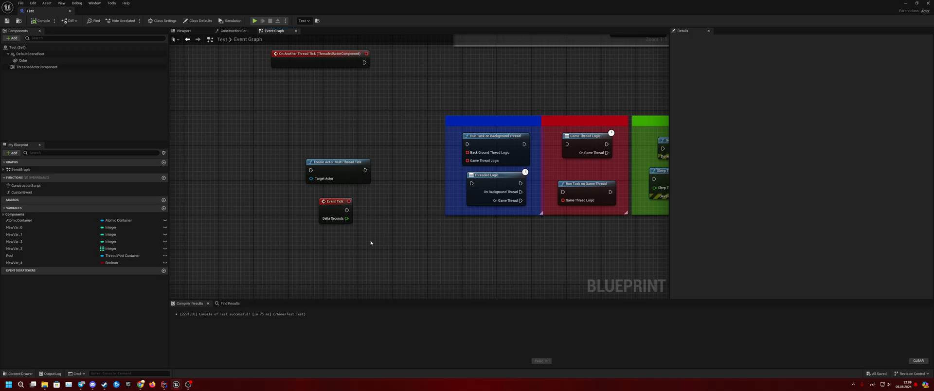
mouse_move(370, 241)
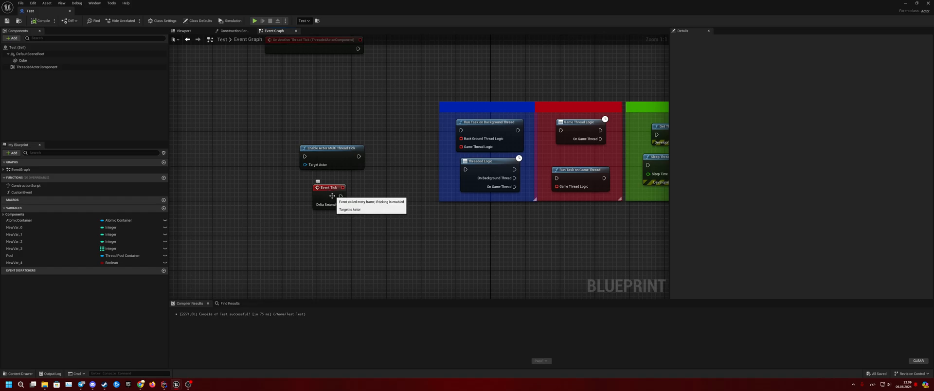
mouse_move(400, 210)
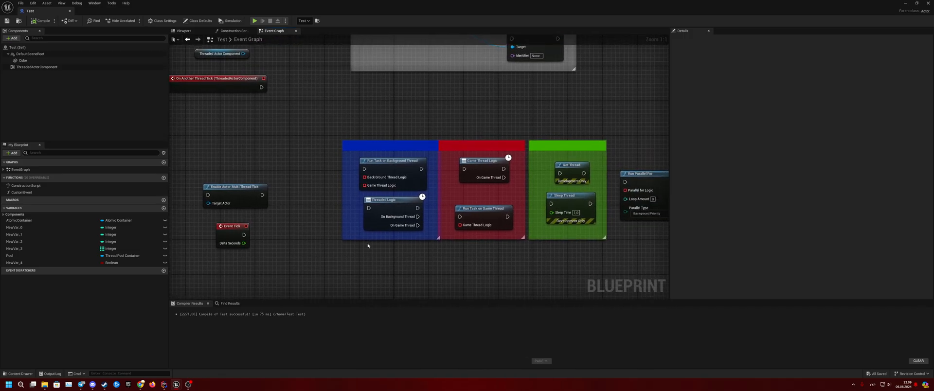
mouse_move(384, 199)
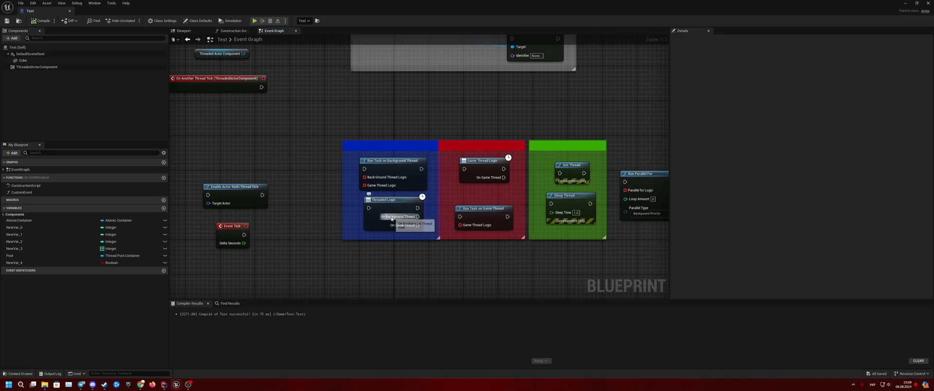
Step: Select ThreadedActorComponent to show its tick settings and On Another Thread Tick event
click(391, 160)
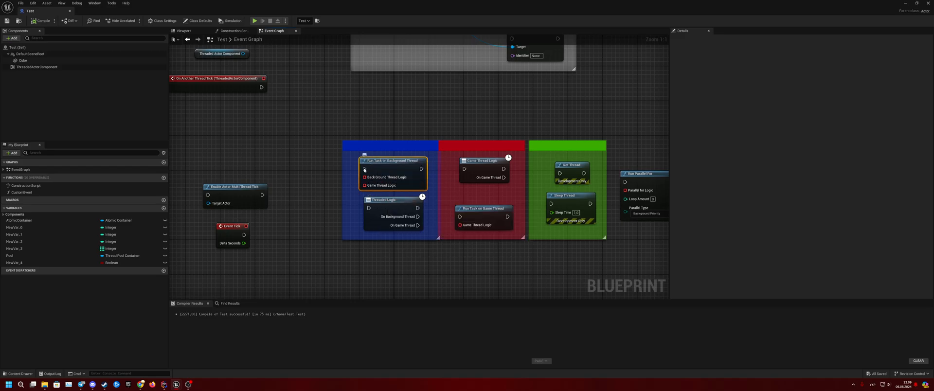
mouse_move(382, 200)
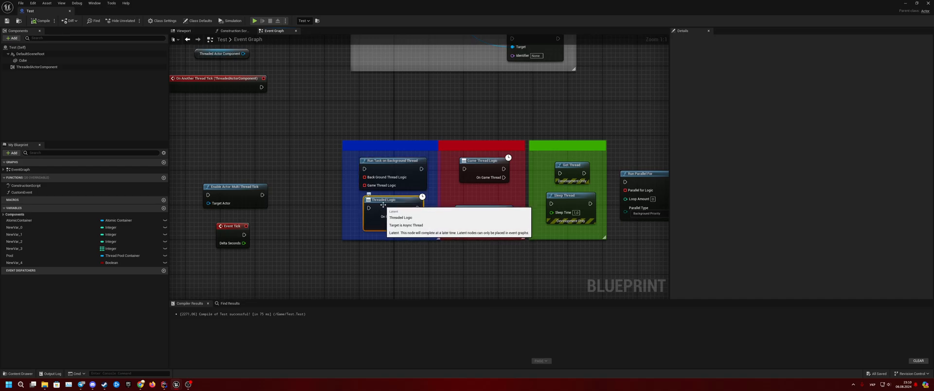
mouse_move(390, 206)
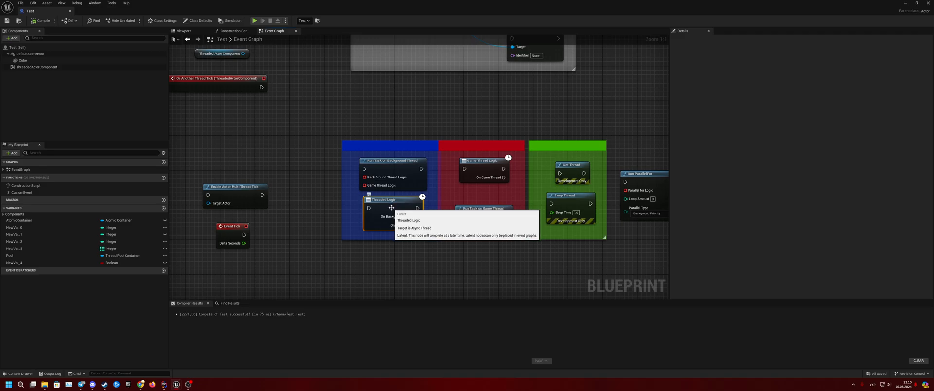
mouse_move(376, 197)
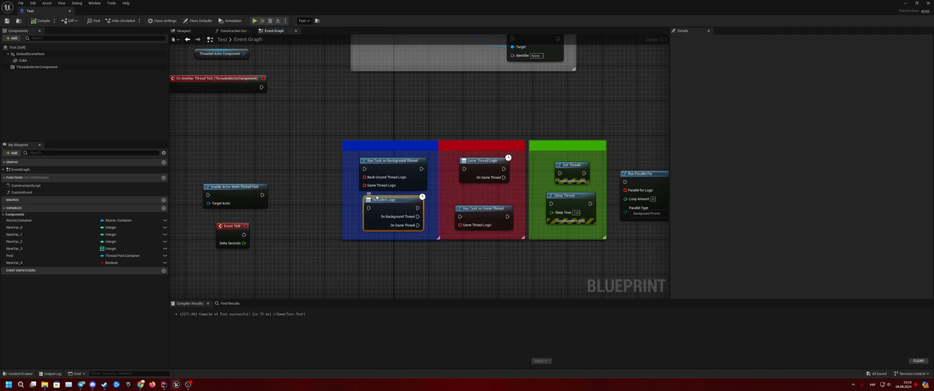
mouse_move(417, 216)
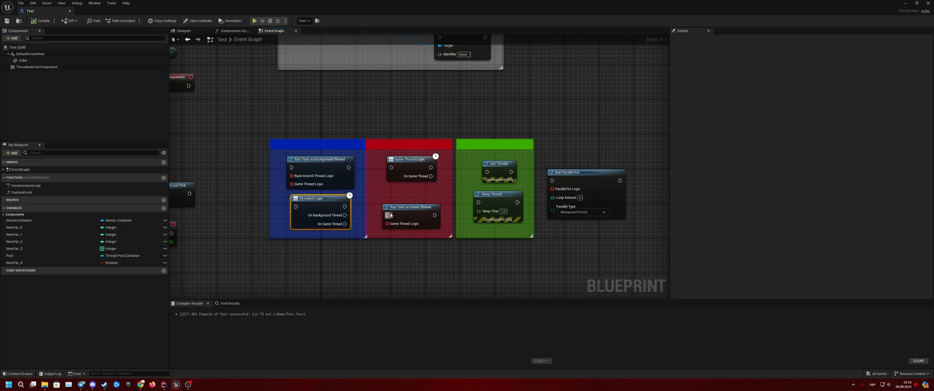
mouse_move(420, 200)
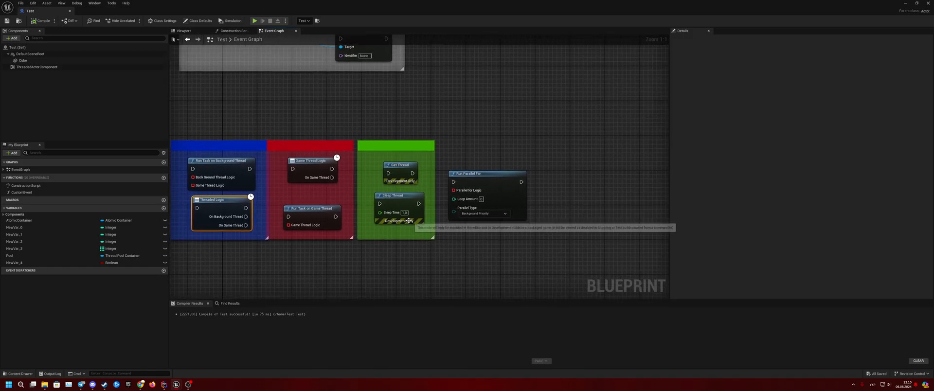
mouse_move(416, 190)
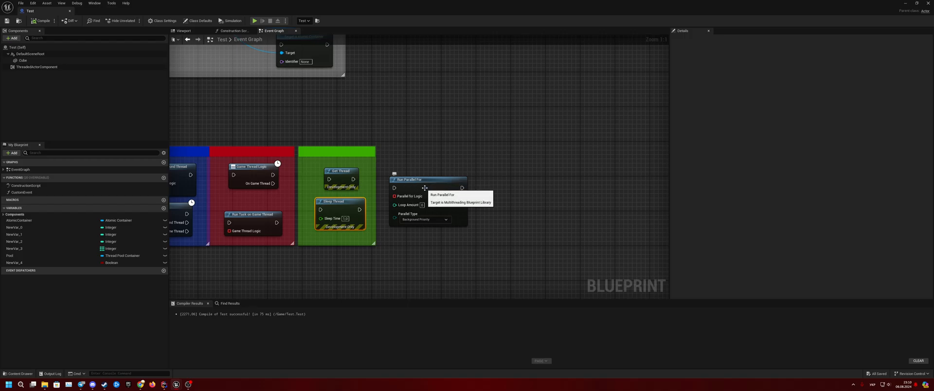
mouse_move(465, 231)
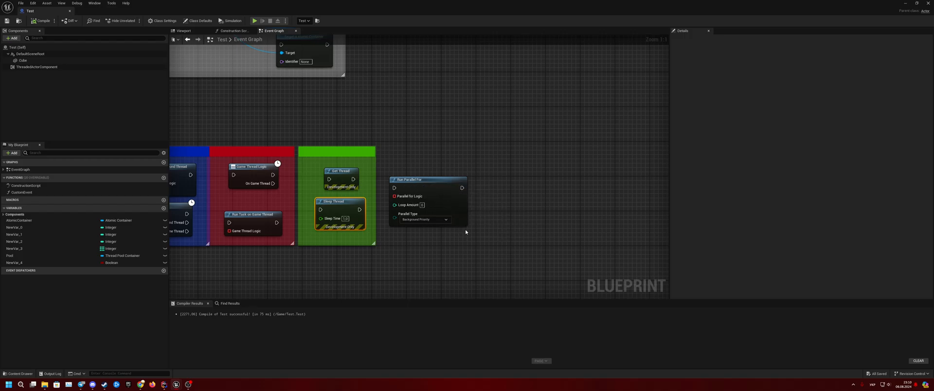
mouse_move(394, 196)
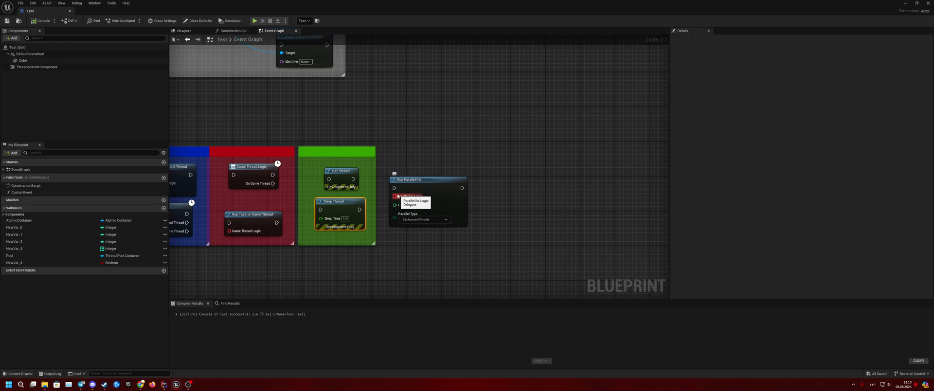
mouse_move(421, 240)
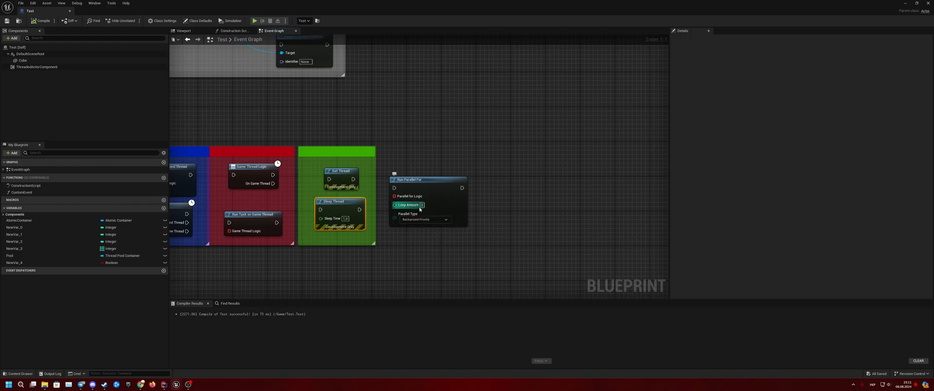
mouse_move(468, 217)
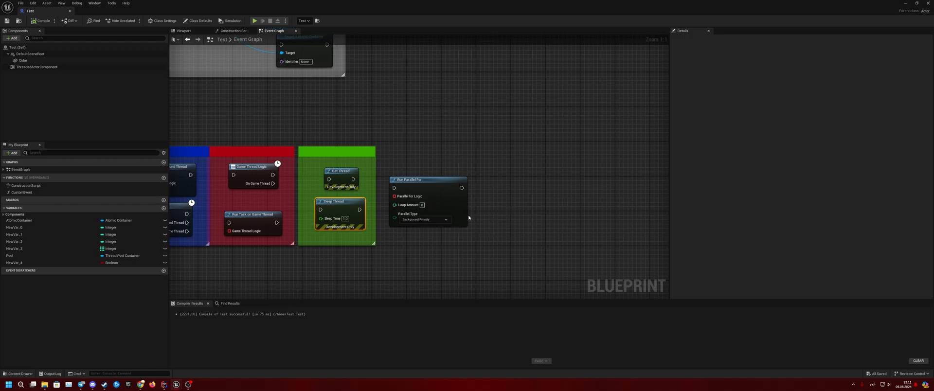
mouse_move(427, 240)
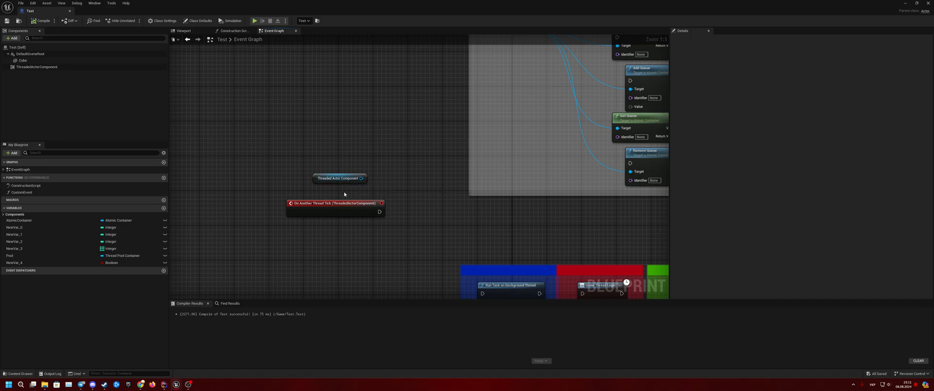
mouse_move(356, 178)
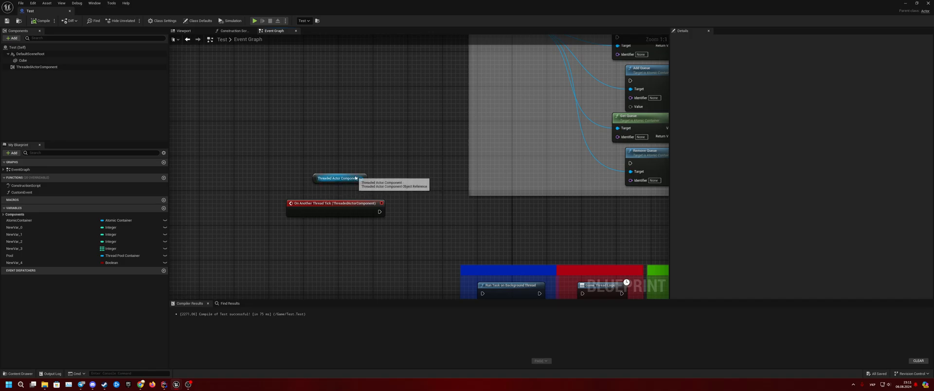
mouse_move(339, 187)
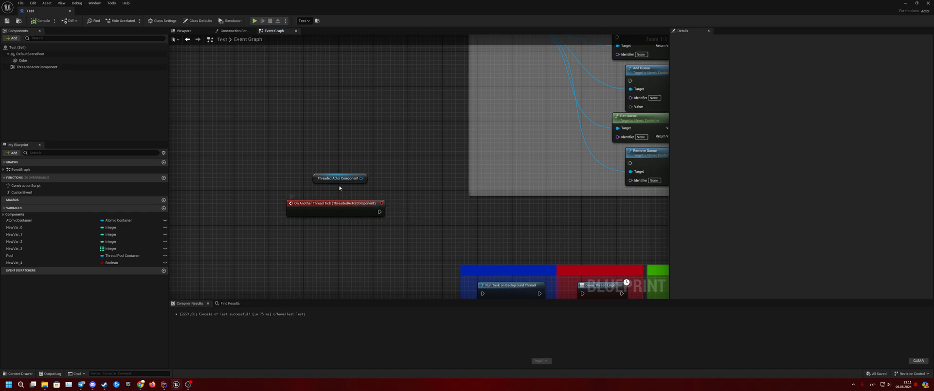
mouse_move(312, 203)
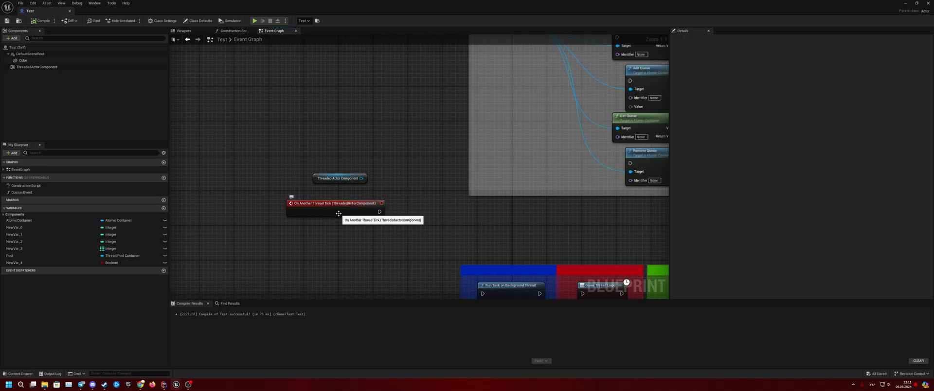
mouse_move(348, 235)
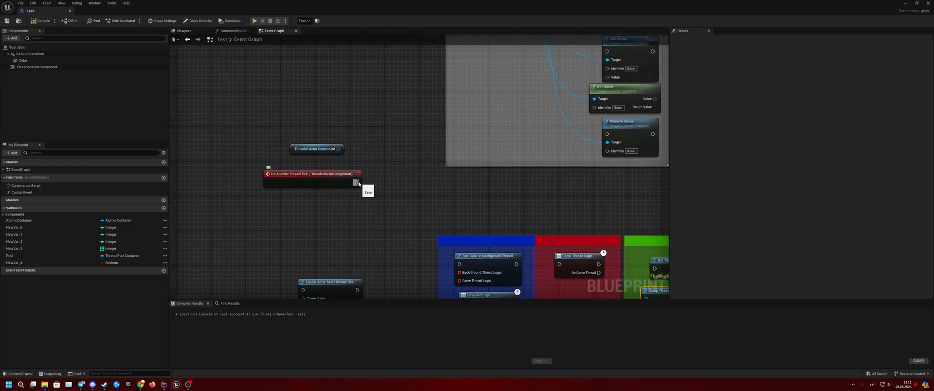
mouse_move(378, 185)
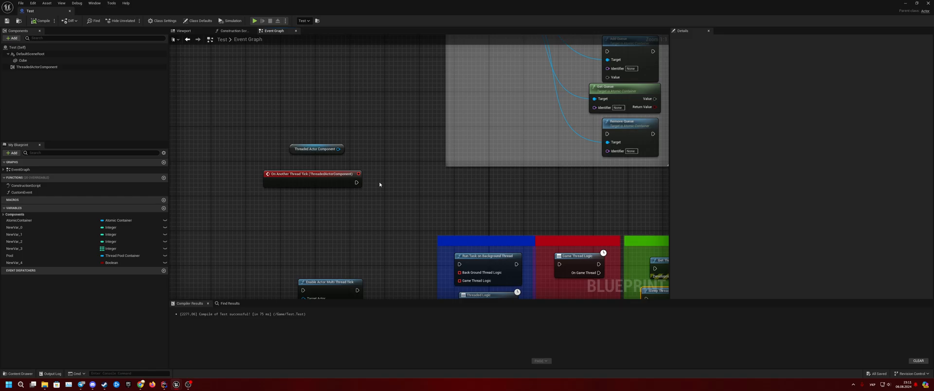
mouse_move(385, 189)
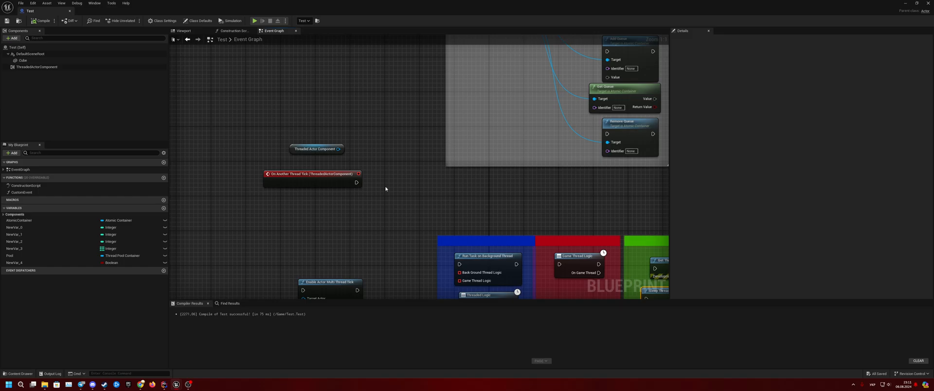
mouse_move(392, 186)
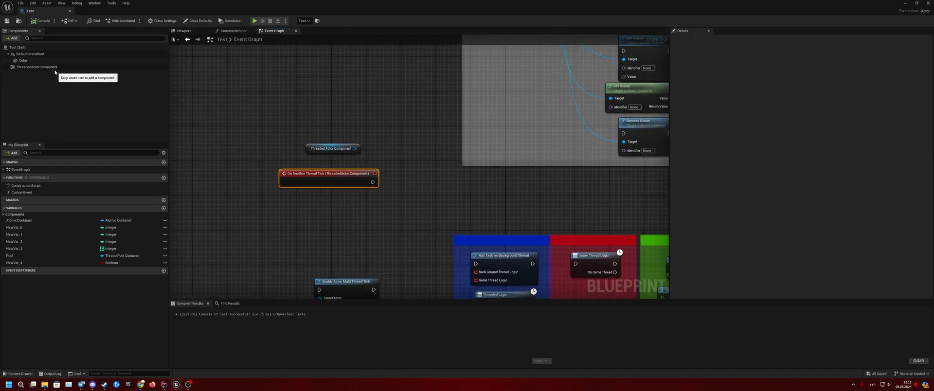
click(37, 66)
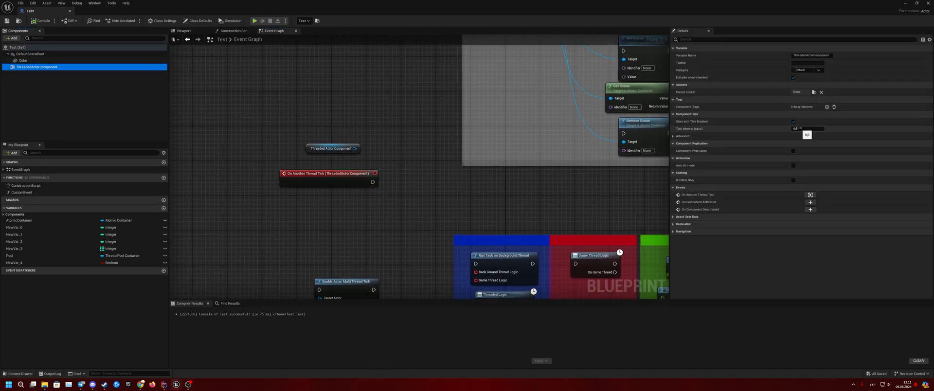
mouse_move(689, 129)
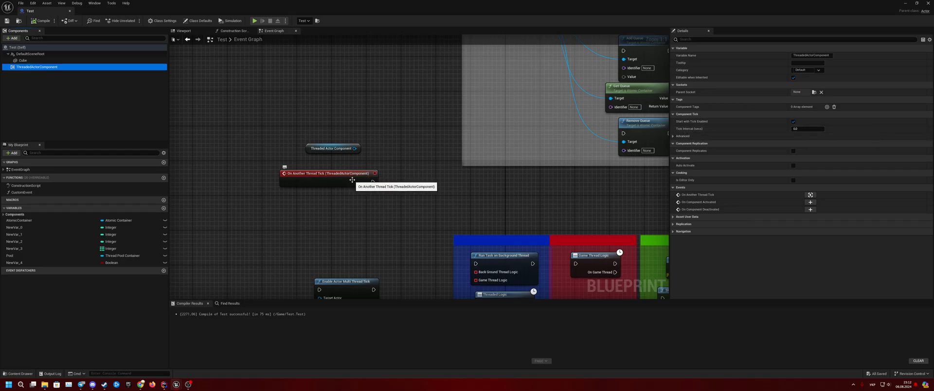
mouse_move(811, 139)
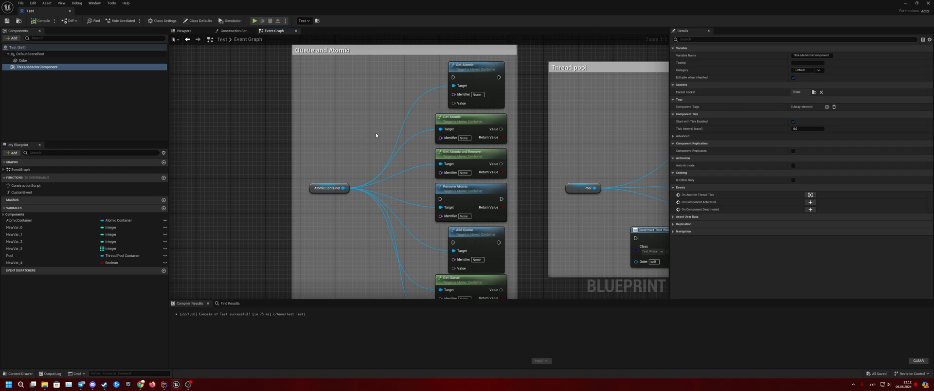
mouse_move(379, 132)
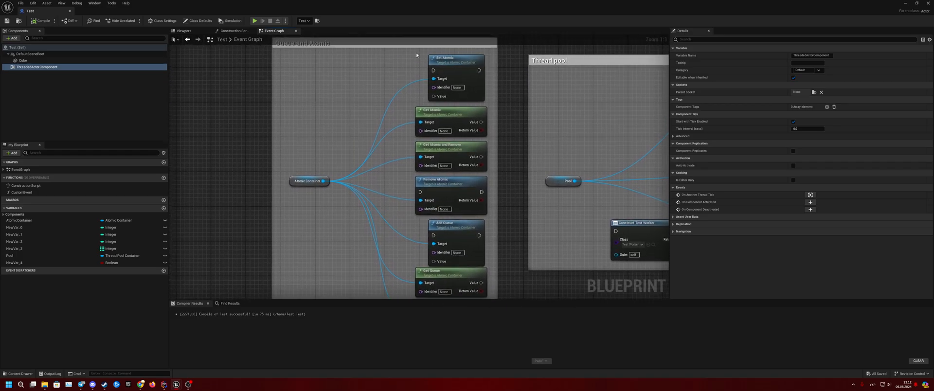
Step: Scroll the Event Graph toward the Queue and Atomic comment box
scroll(down, 3)
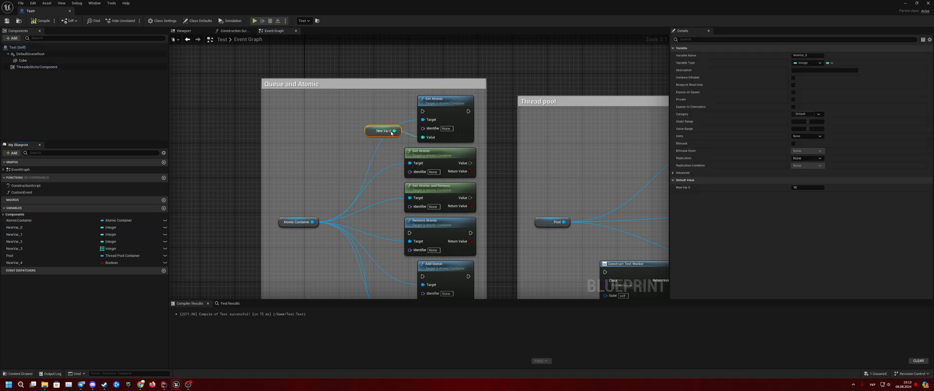
Step: Move the New Var 0 getter further left and pick NewVar_4 from My Blueprint
drag(383, 130, 356, 117)
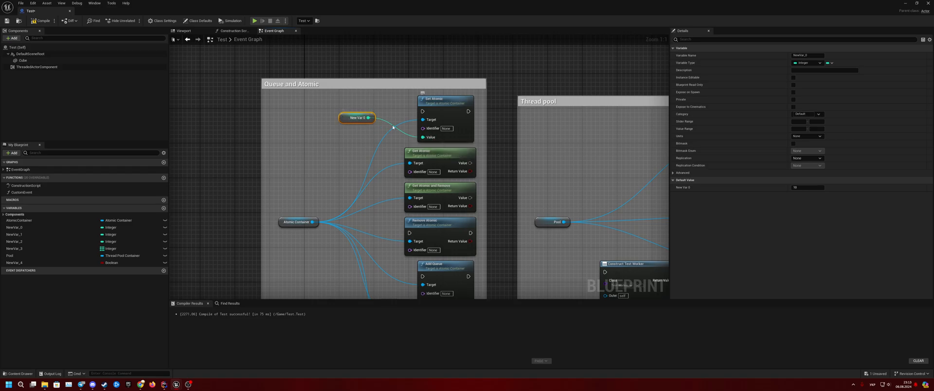
click(13, 263)
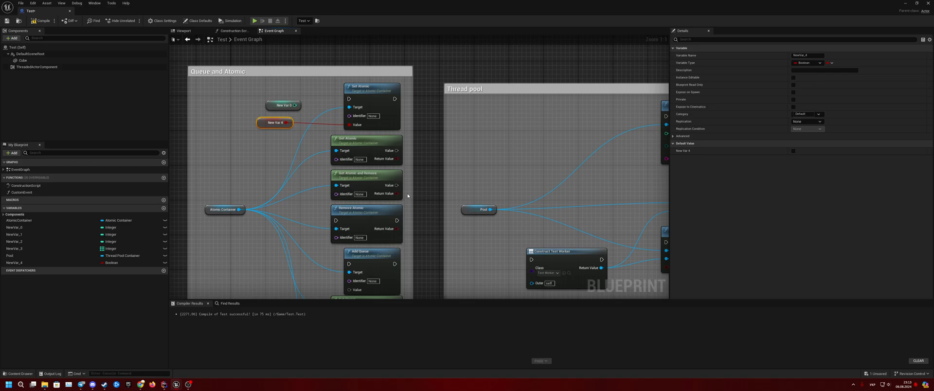
mouse_move(376, 147)
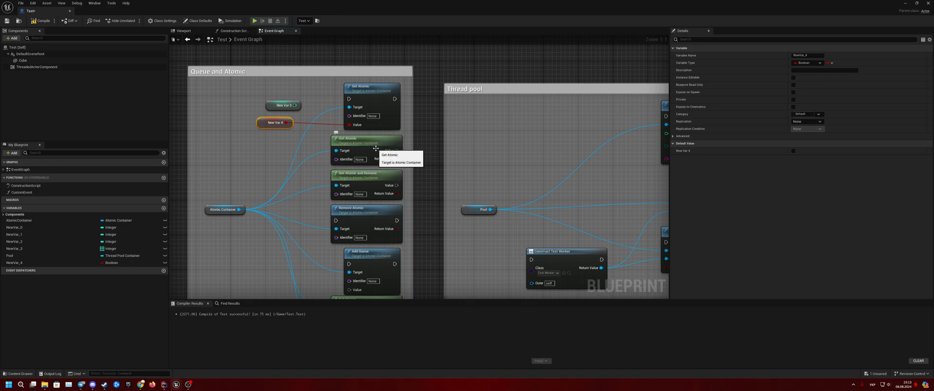
mouse_move(409, 149)
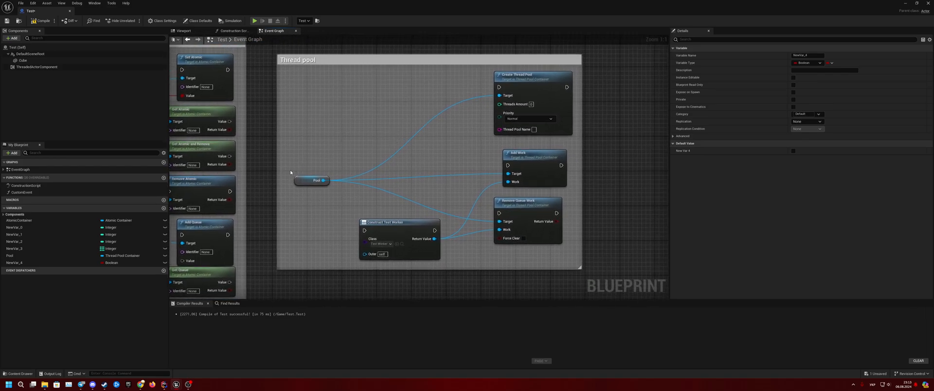
mouse_move(393, 190)
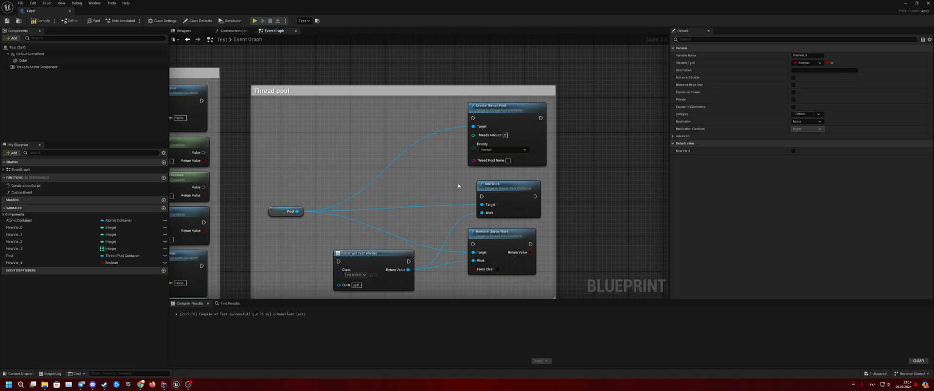
mouse_move(459, 184)
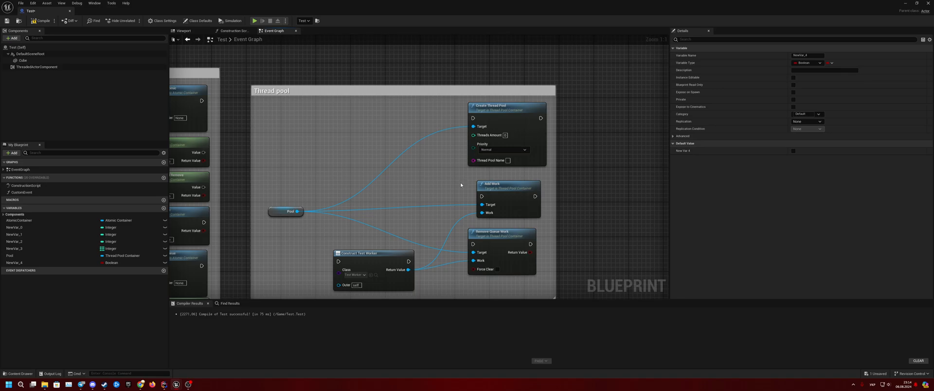
mouse_move(459, 186)
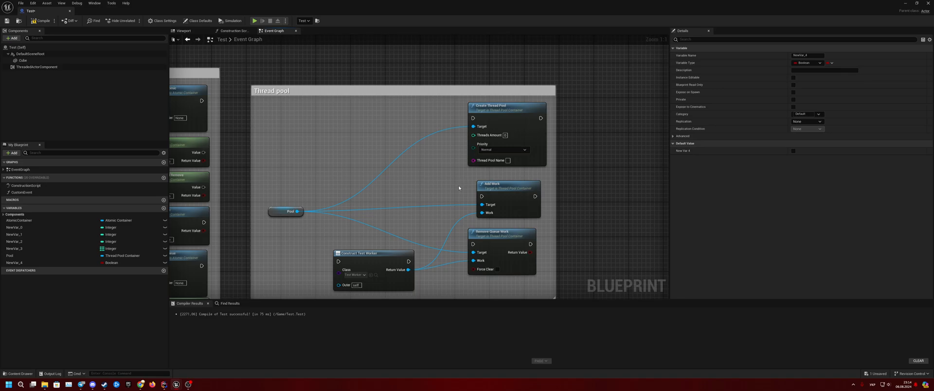
mouse_move(459, 187)
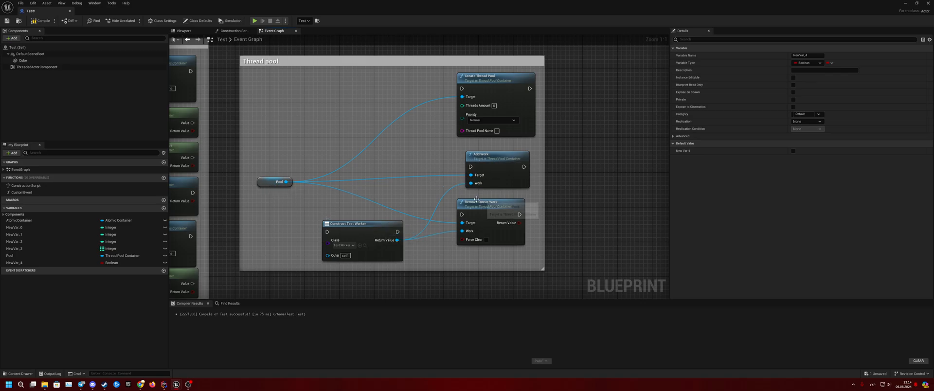
mouse_move(483, 202)
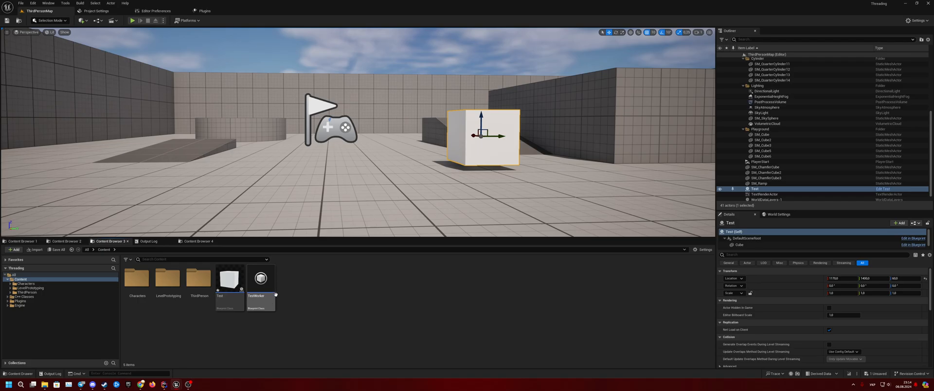
Step: Open TestWorker to view its Sleep Thread and Get Thread nodes, then return to Test
double_click(260, 281)
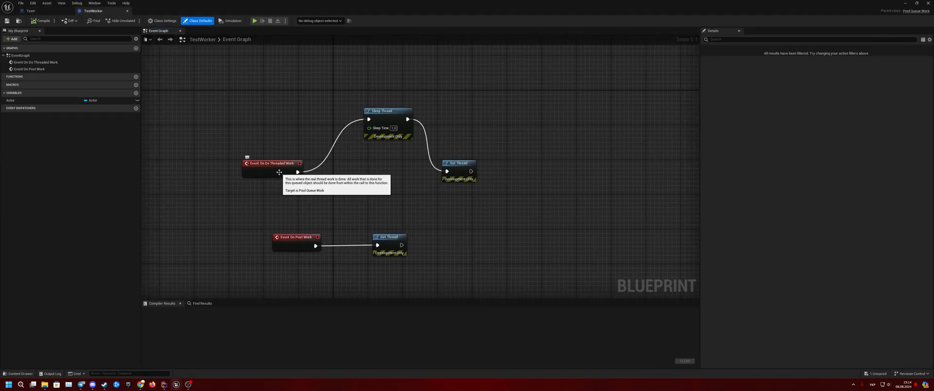
mouse_move(458, 146)
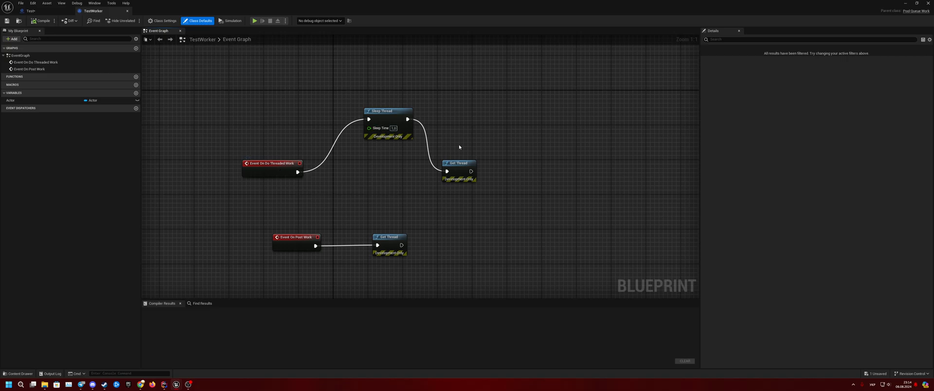
mouse_move(398, 167)
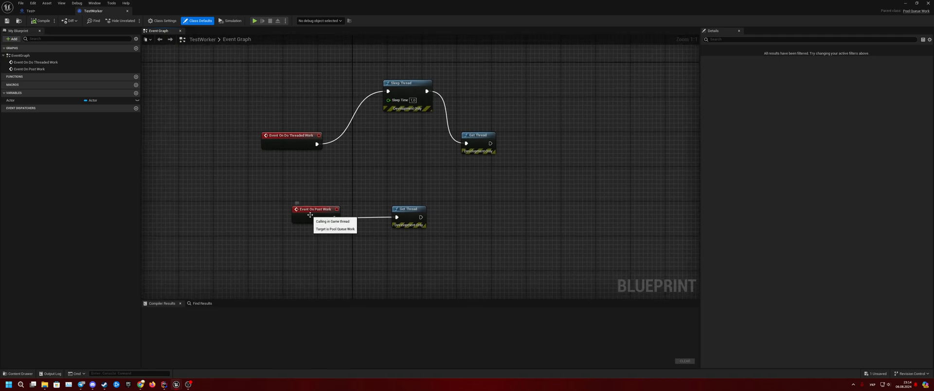
mouse_move(395, 226)
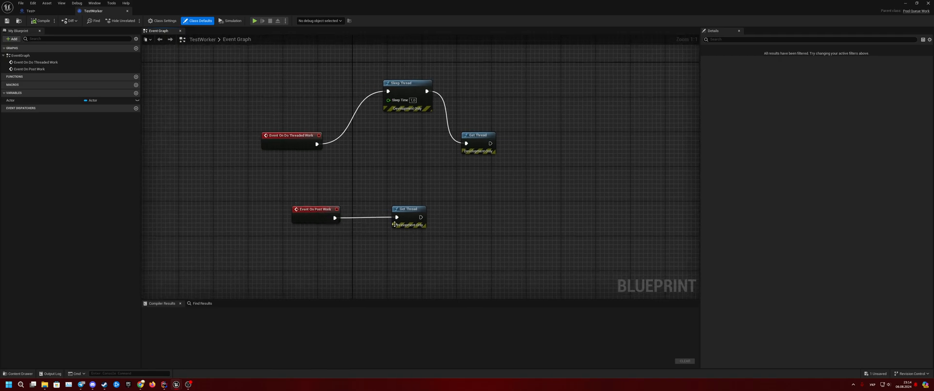
mouse_move(408, 209)
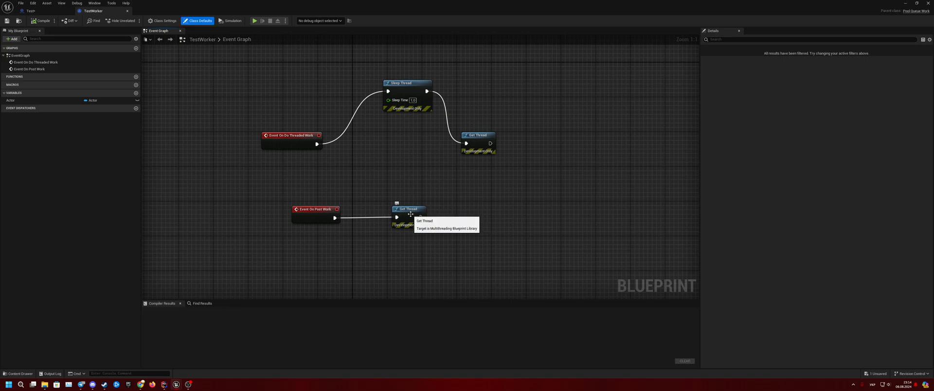
click(29, 11)
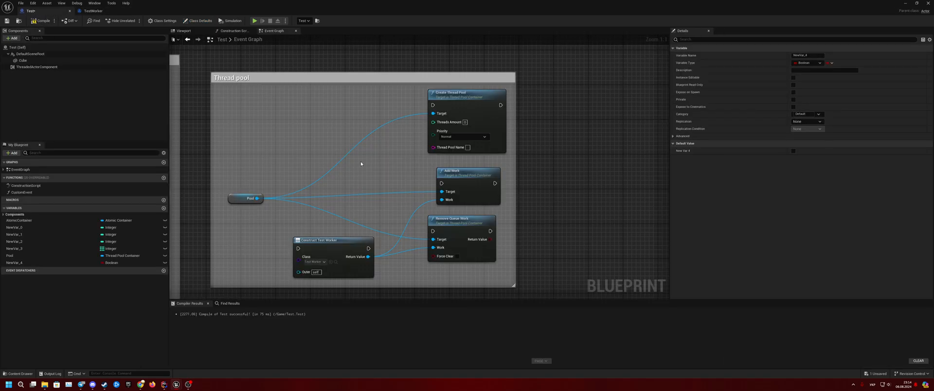